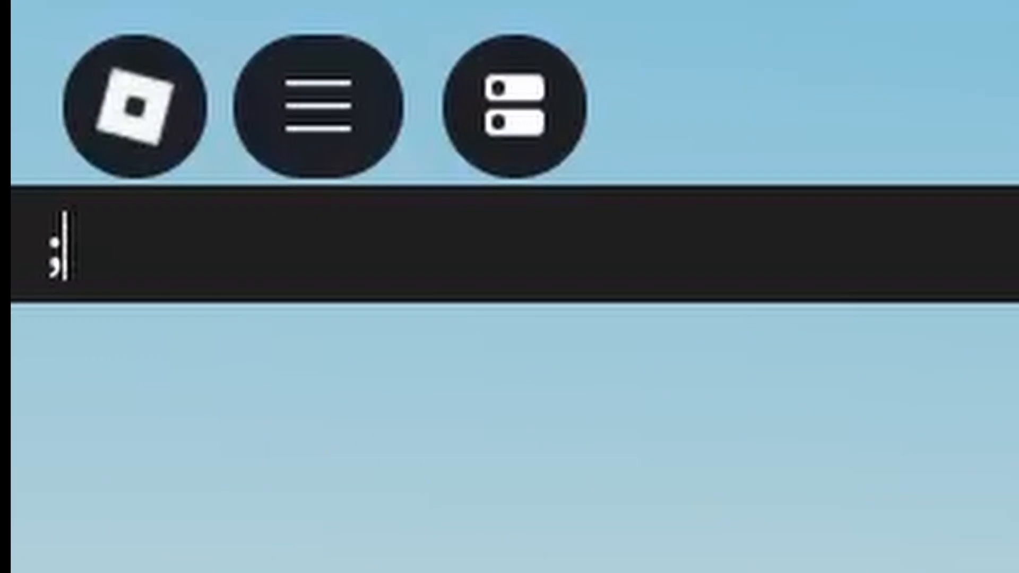
- Insert a Prompt Event block beside the Food stand via ;insert and select it for configuring
{"action": "type", "text": "ins"}
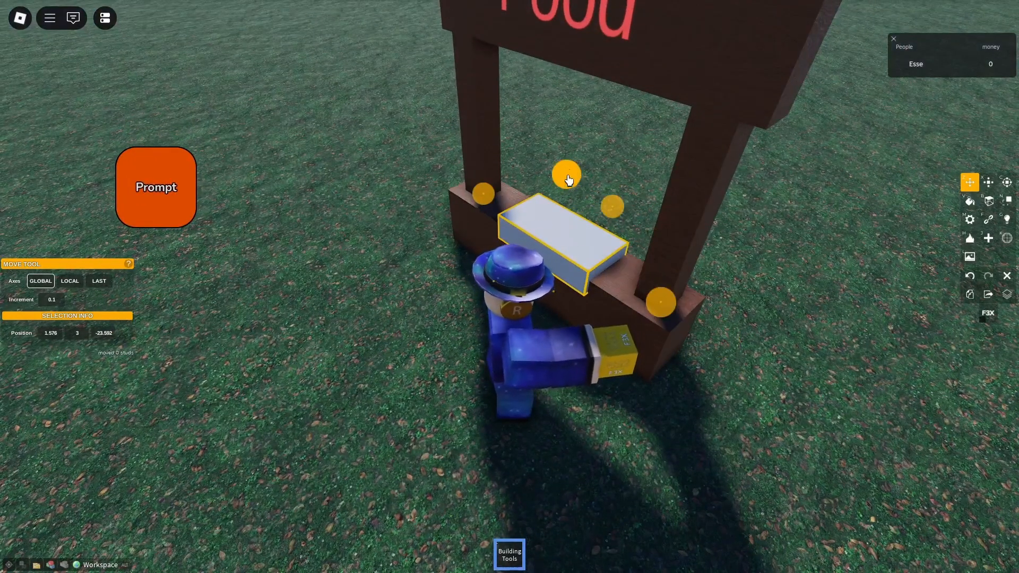
{"action": "left_click", "coordinate": [969, 219]}
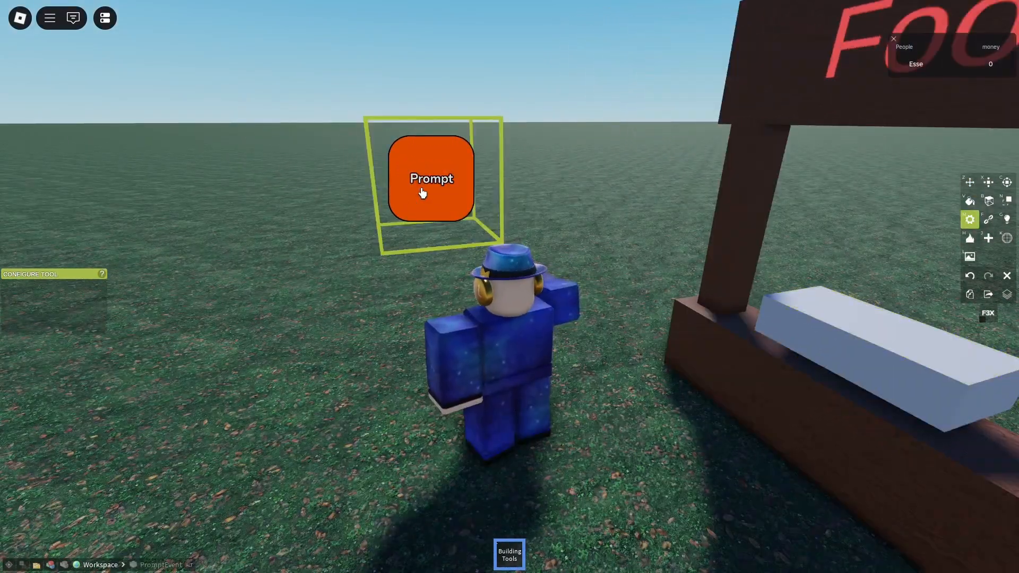
- Set the prompt's hold time 0.5, distance 7, action 'Buy Bread' and a 5-money cost note
{"action": "left_click", "coordinate": [431, 178]}
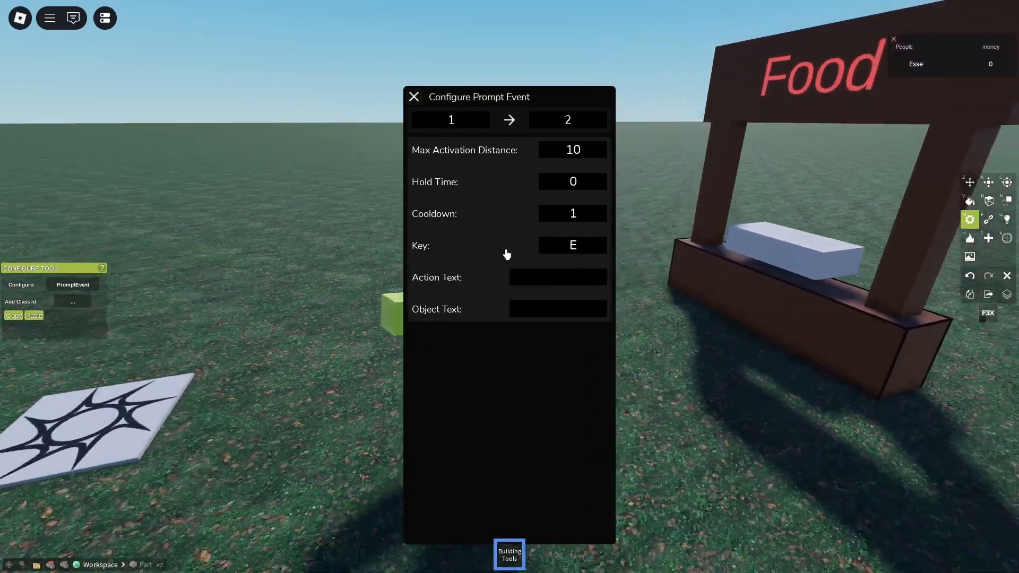
{"action": "left_click", "coordinate": [572, 182]}
{"action": "type", "text": ".5"}
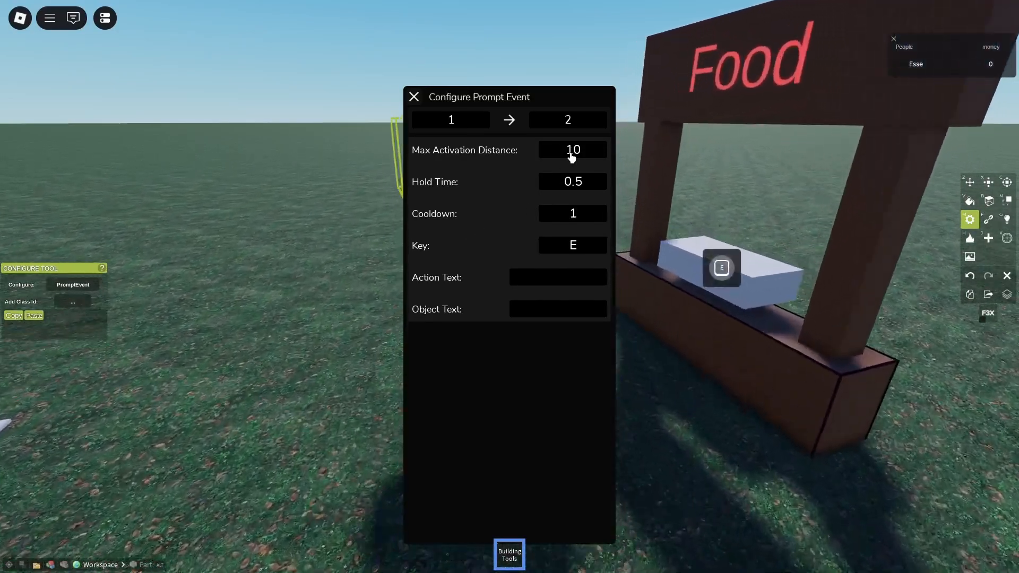
{"action": "left_click", "coordinate": [571, 150]}
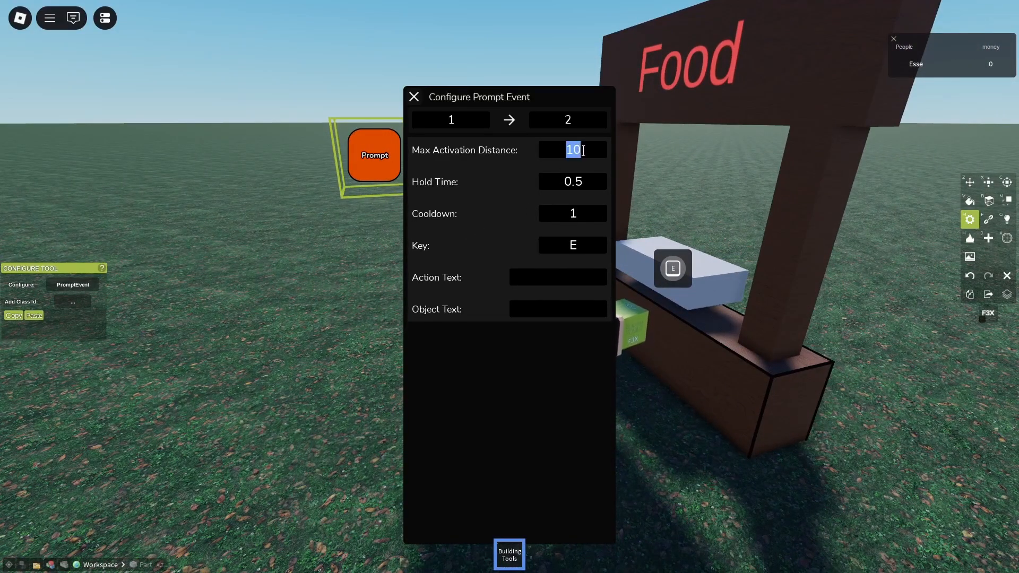
{"action": "type", "text": "7"}
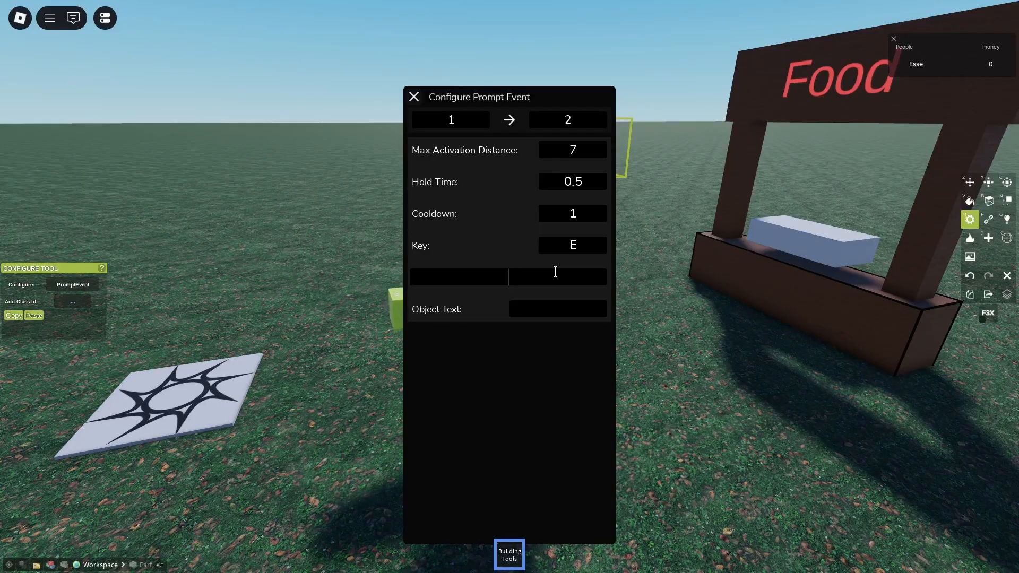
{"action": "type", "text": "Buy Bread"}
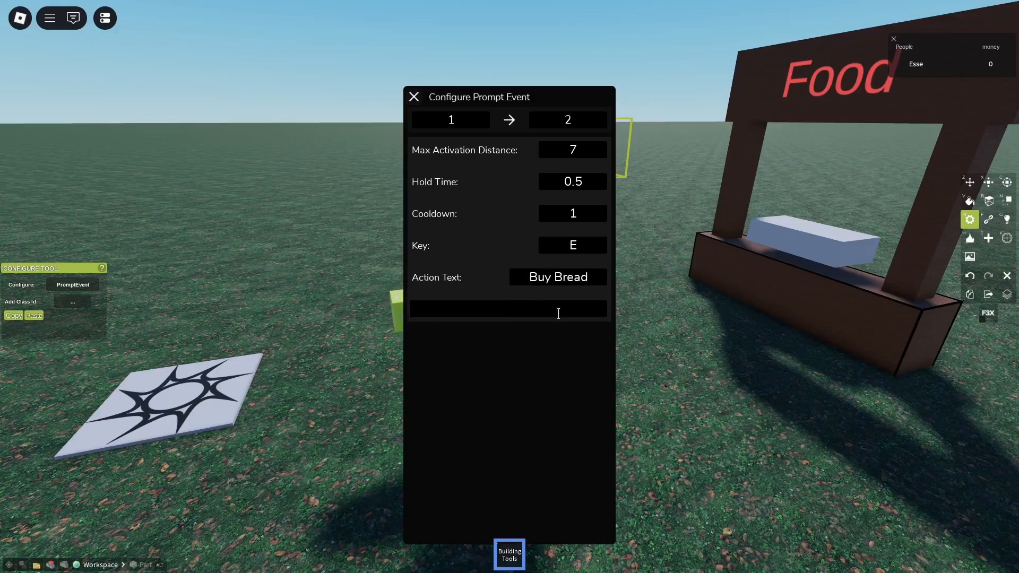
{"action": "type", "text": "This action"}
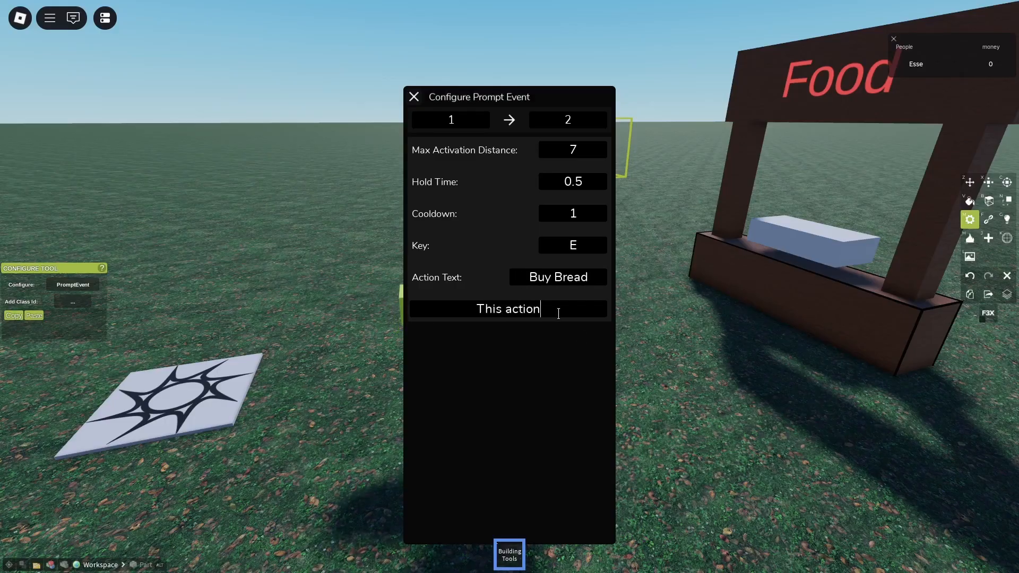
{"action": "type", "text": "will cost you 5 mon"}
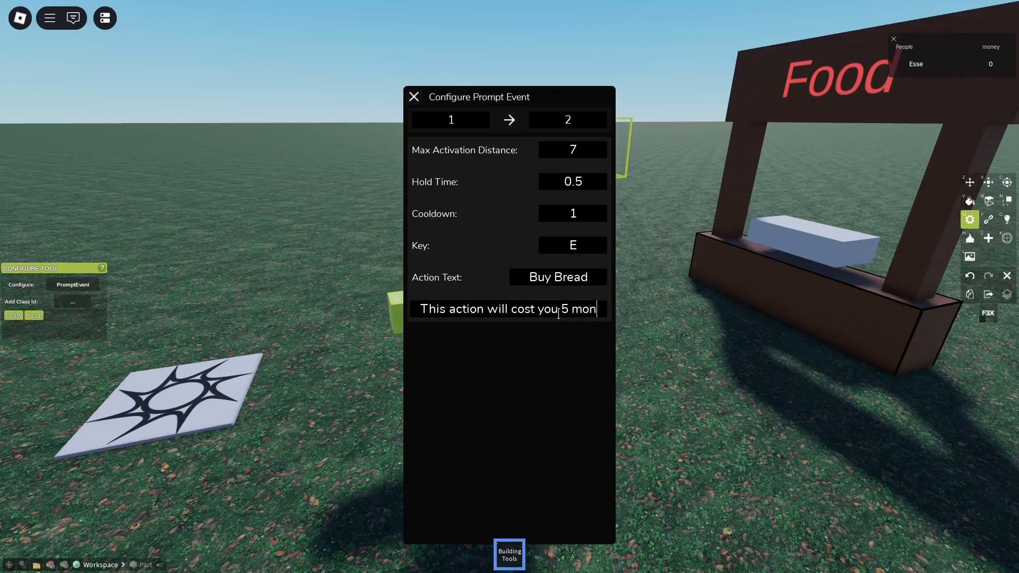
{"action": "left_click", "coordinate": [414, 97]}
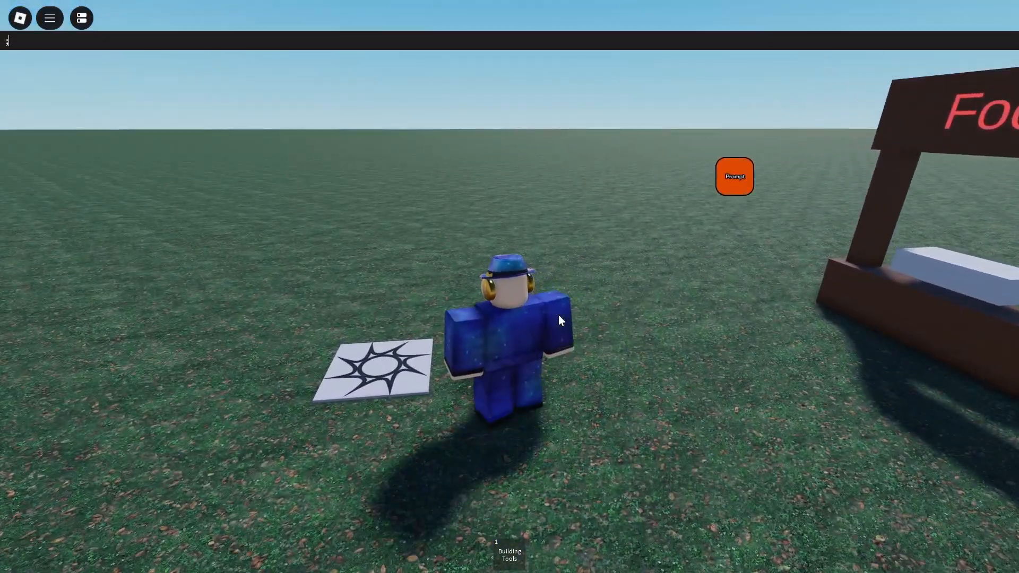
- Insert a Command Executor block with ;commands and ;insert, and select it with Move
{"action": "type", "text": "commands"}
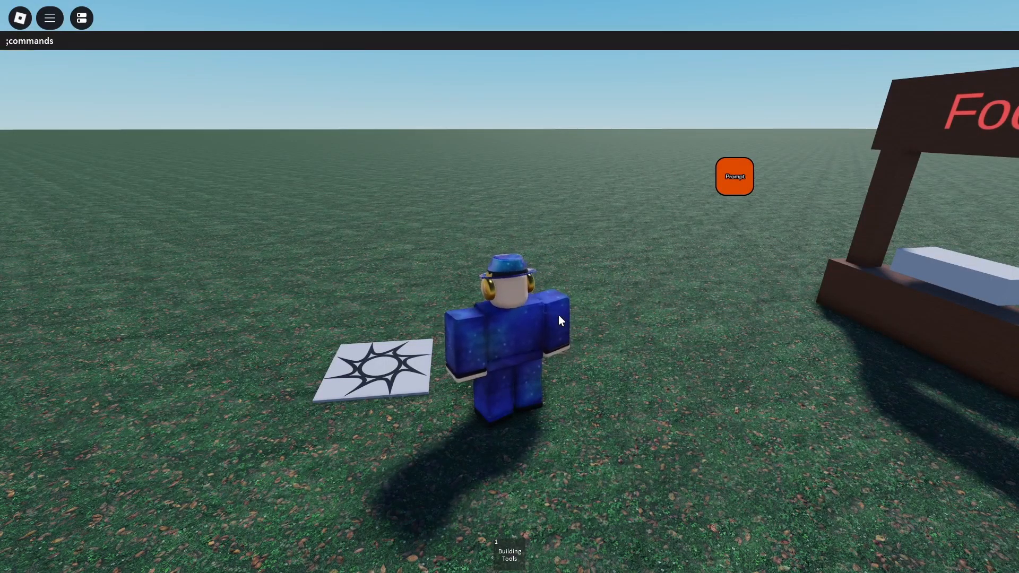
{"action": "type", "text": "insert c"}
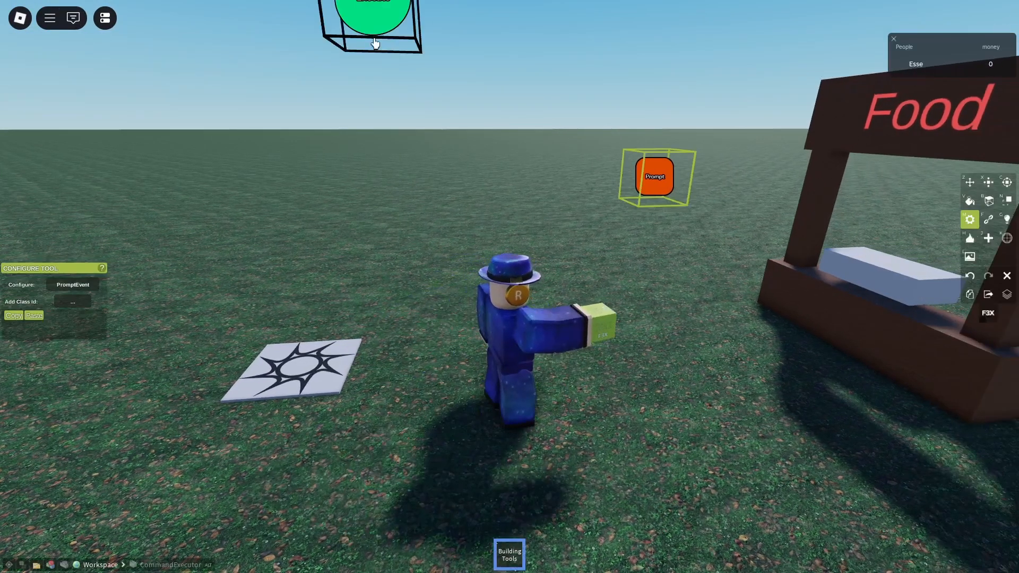
{"action": "left_click", "coordinate": [969, 182]}
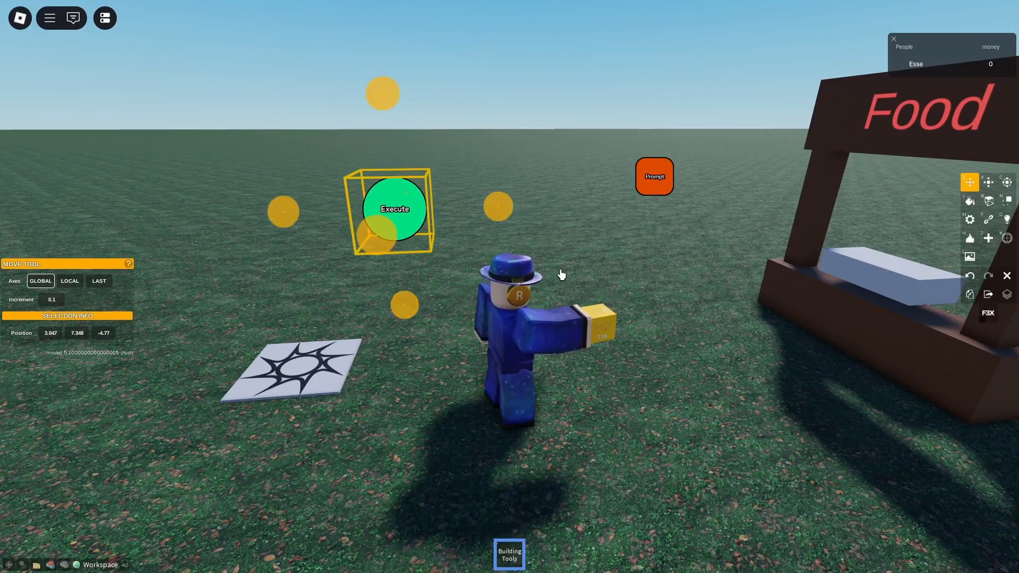
- Give the Execute block signal 3 and a command subtracting 5 money and granting gear 10472779
{"action": "left_click", "coordinate": [969, 219]}
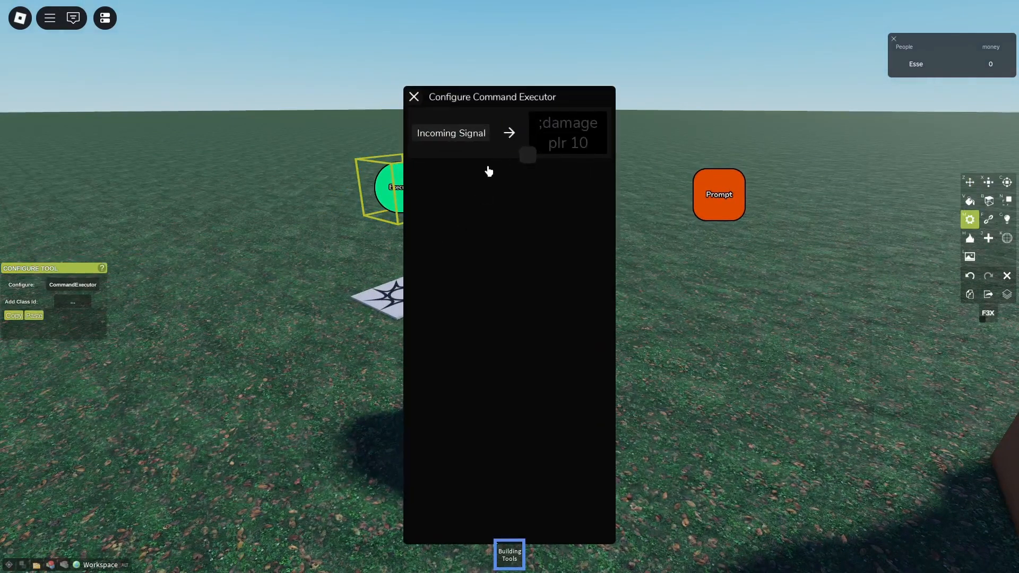
{"action": "type", "text": "3"}
{"action": "type", "text": ";"}
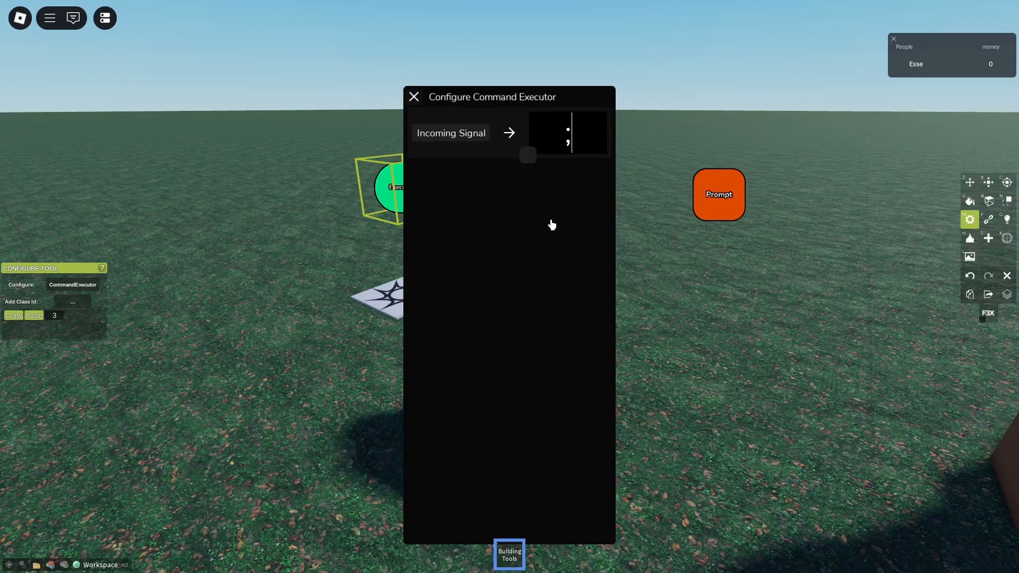
{"action": "type", "text": "subtract"}
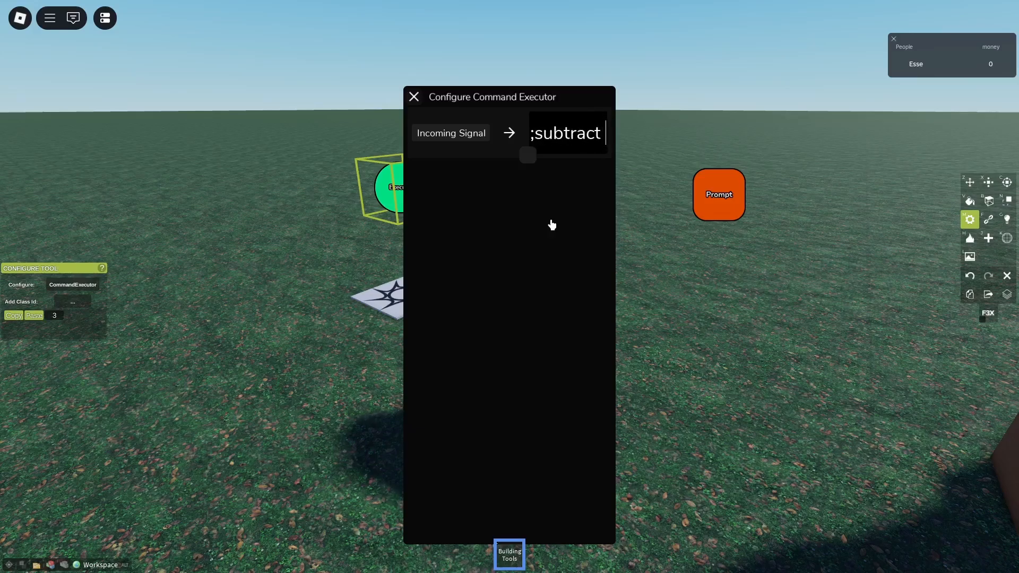
{"action": "type", "text": "olr money"}
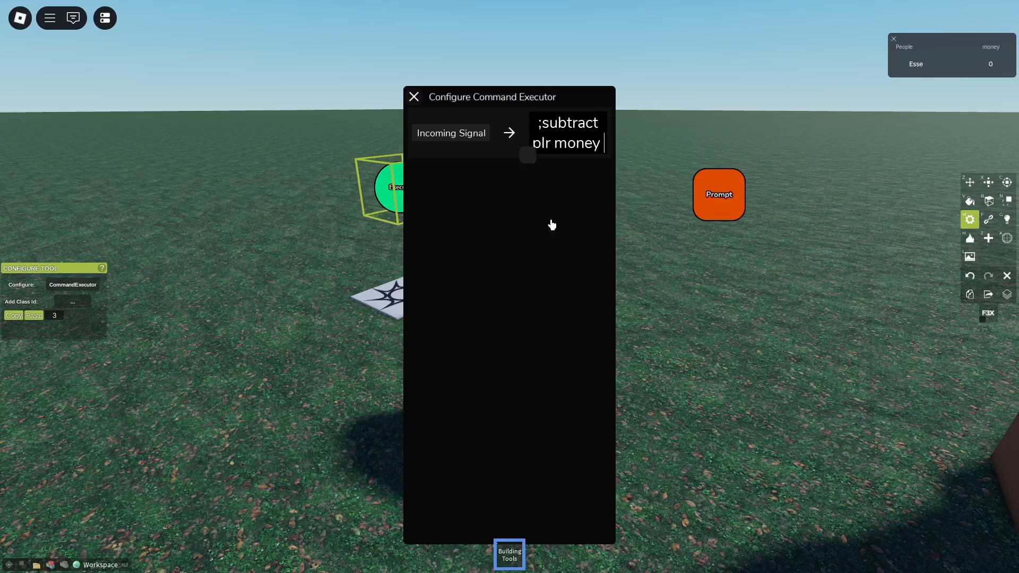
{"action": "type", "text": "5"}
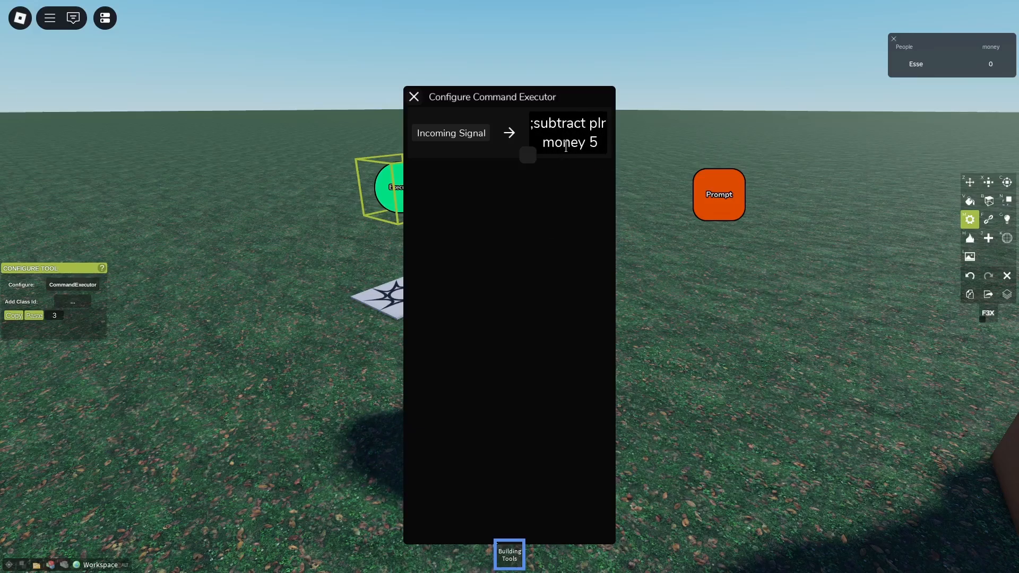
{"action": "mouse_move", "coordinate": [886, 109]}
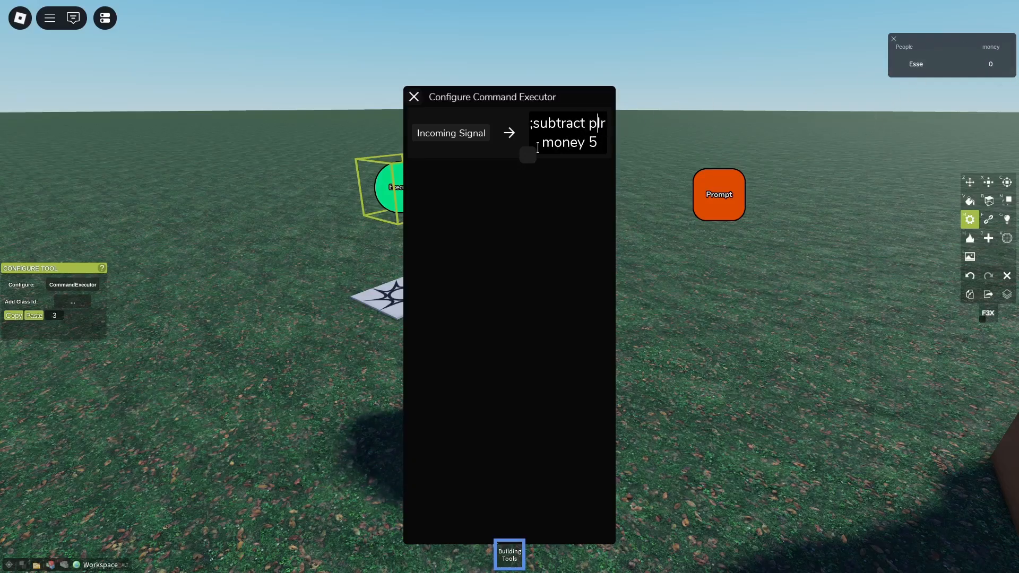
{"action": "double_click", "coordinate": [562, 142]}
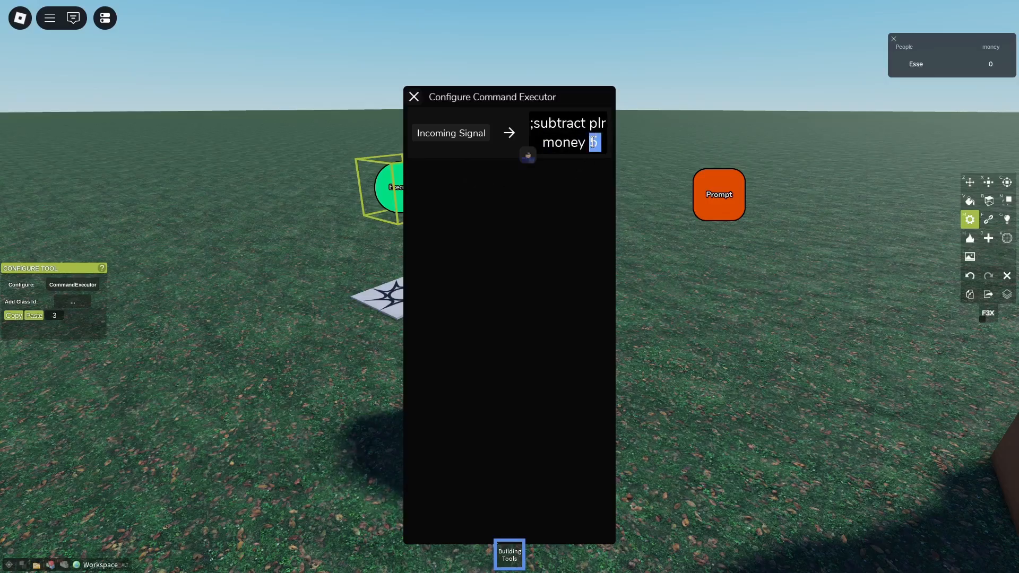
{"action": "type", "text": "5"}
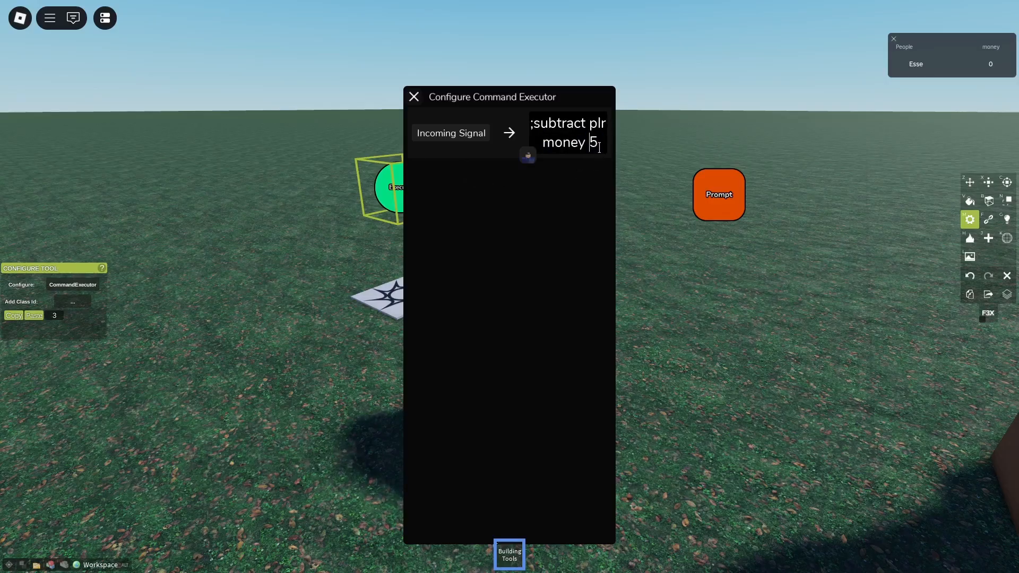
{"action": "type", "text": "/ ;gear plr 10472779"}
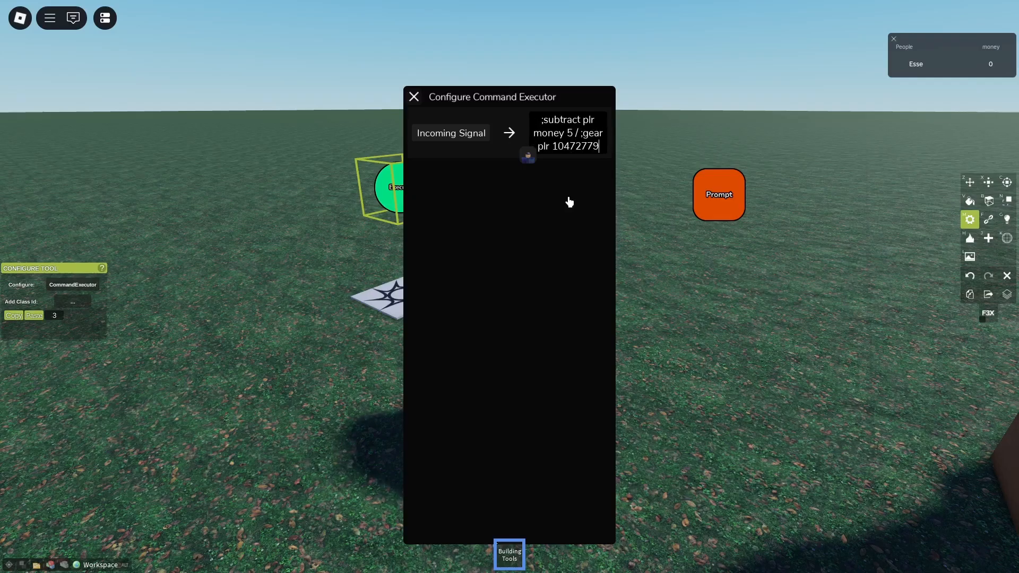
{"action": "left_click", "coordinate": [413, 96]}
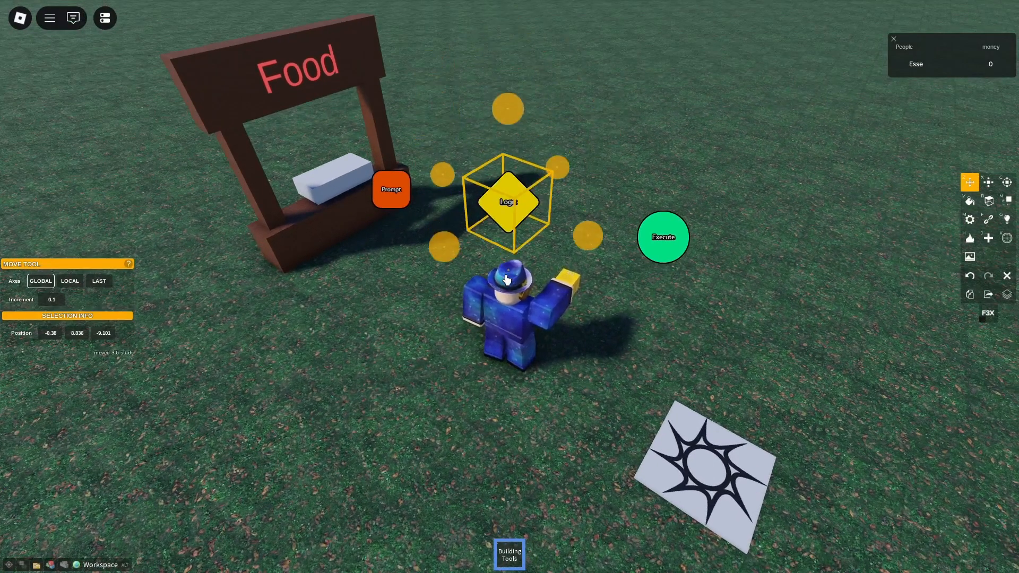
{"action": "left_click", "coordinate": [969, 219]}
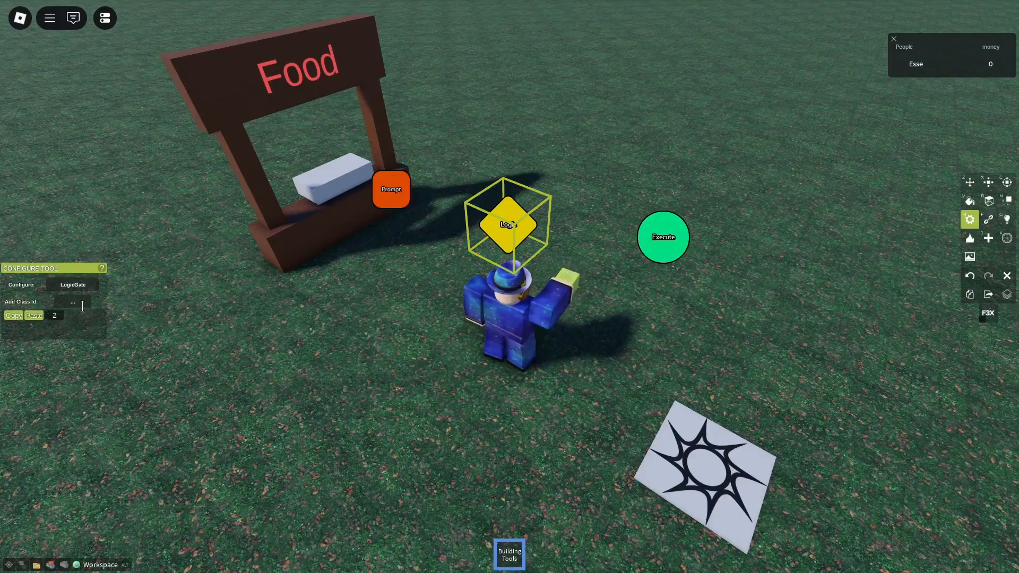
- Make the Logic gate check ;getstat plr money >= 5 on signal 3, else output 4
{"action": "left_click", "coordinate": [508, 223]}
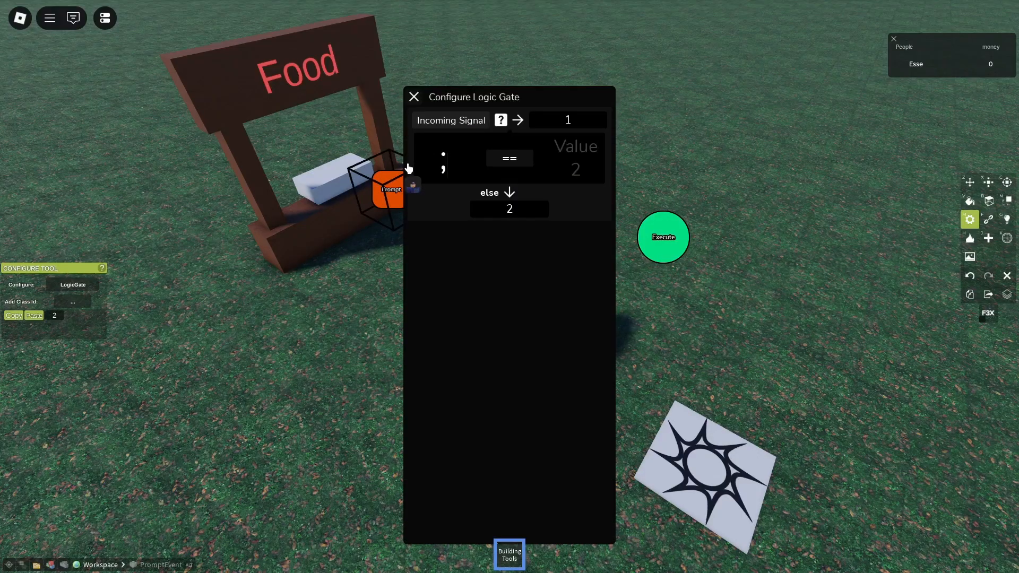
{"action": "type", "text": ";getstas"}
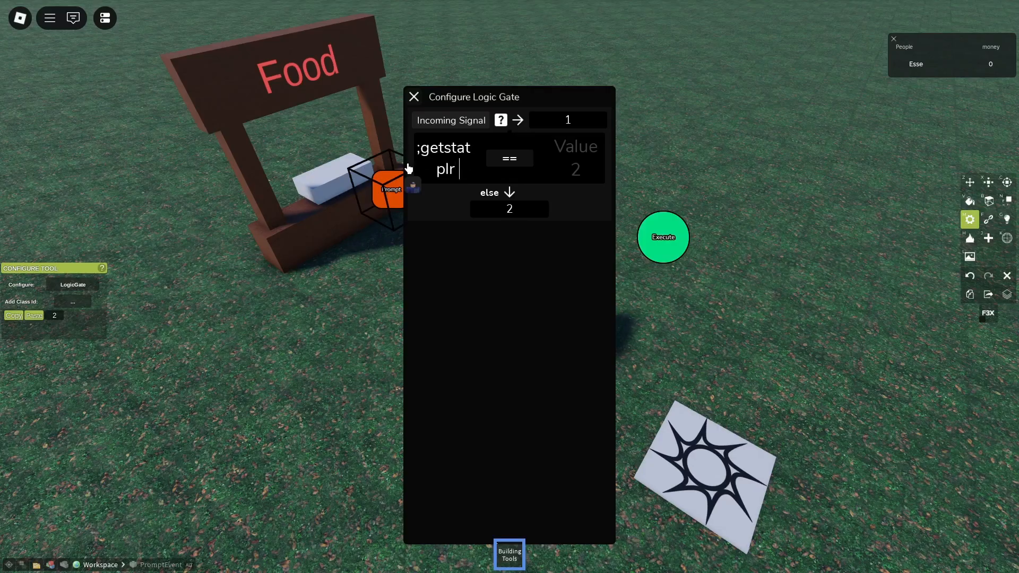
{"action": "type", "text": "money"}
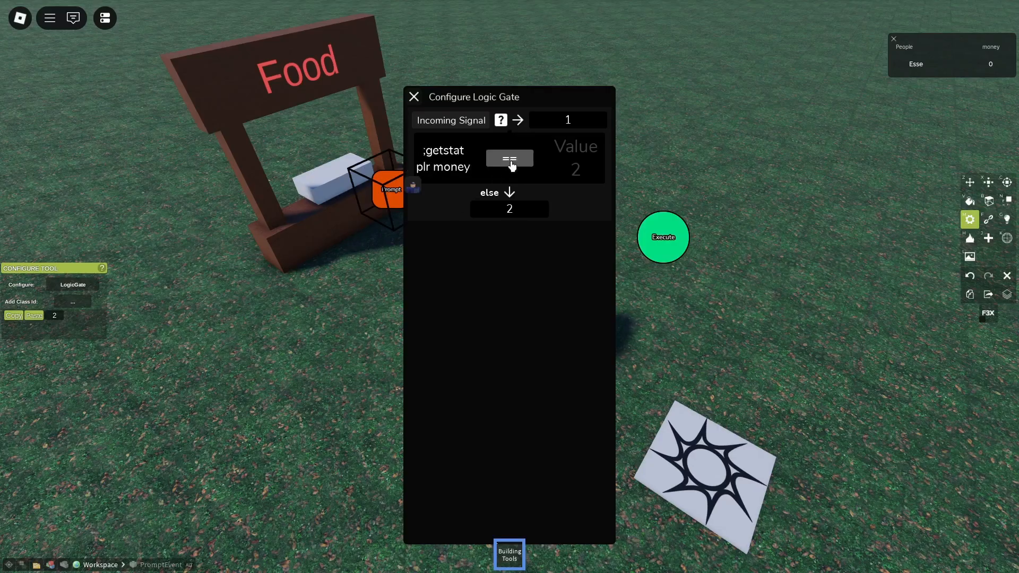
{"action": "left_click", "coordinate": [510, 159]}
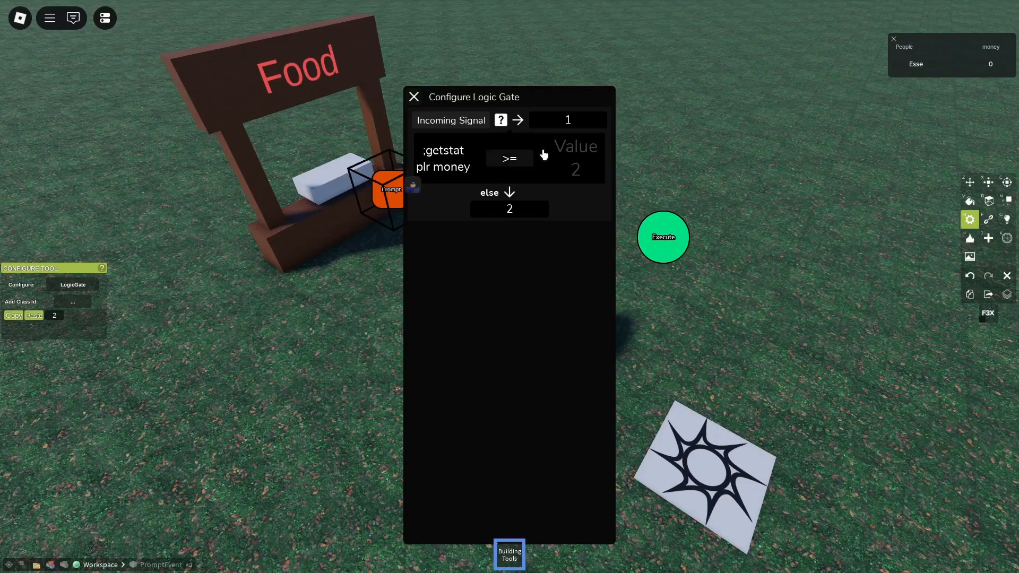
{"action": "type", "text": "5"}
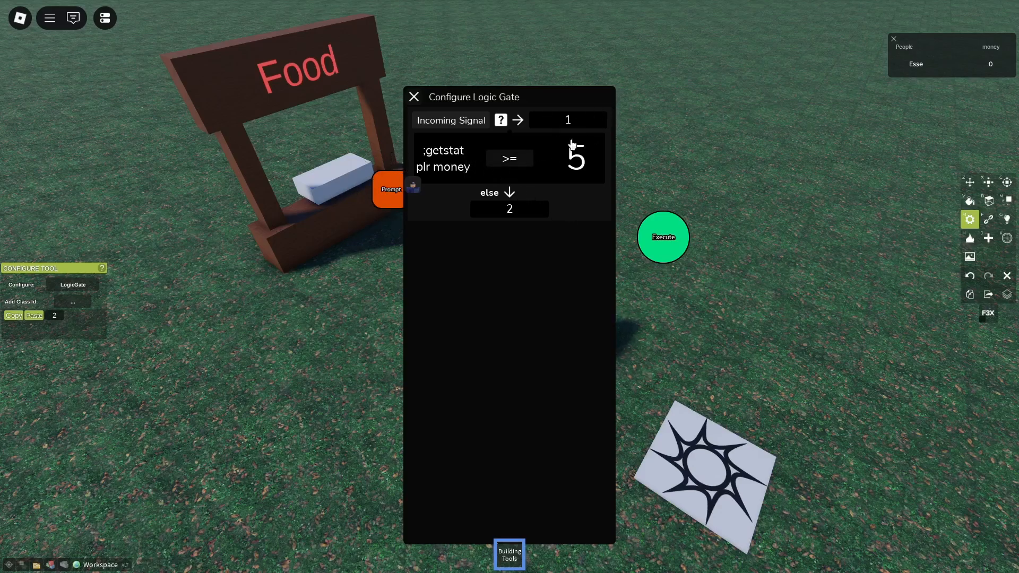
{"action": "mouse_move", "coordinate": [795, 266]}
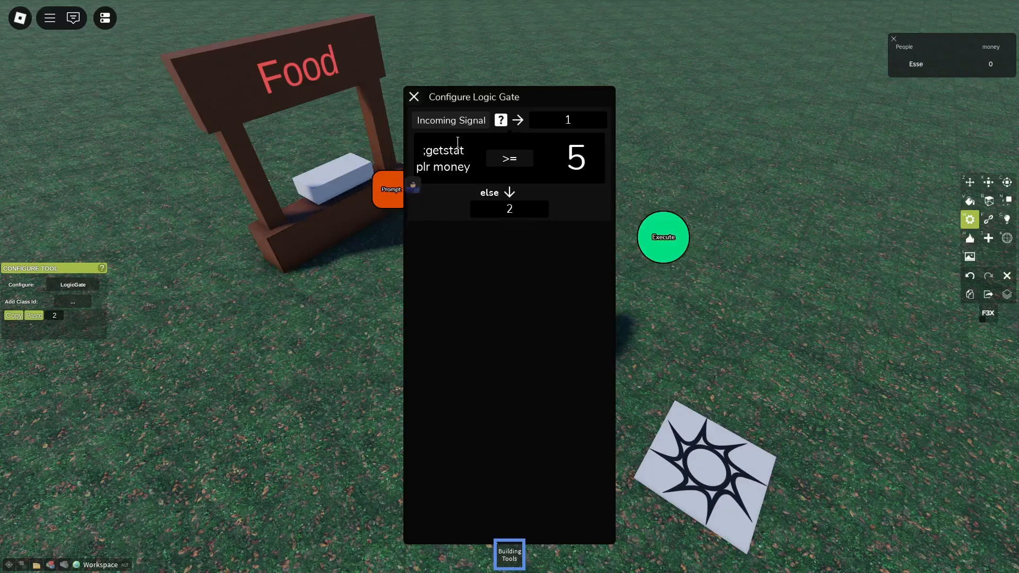
{"action": "mouse_move", "coordinate": [430, 325]}
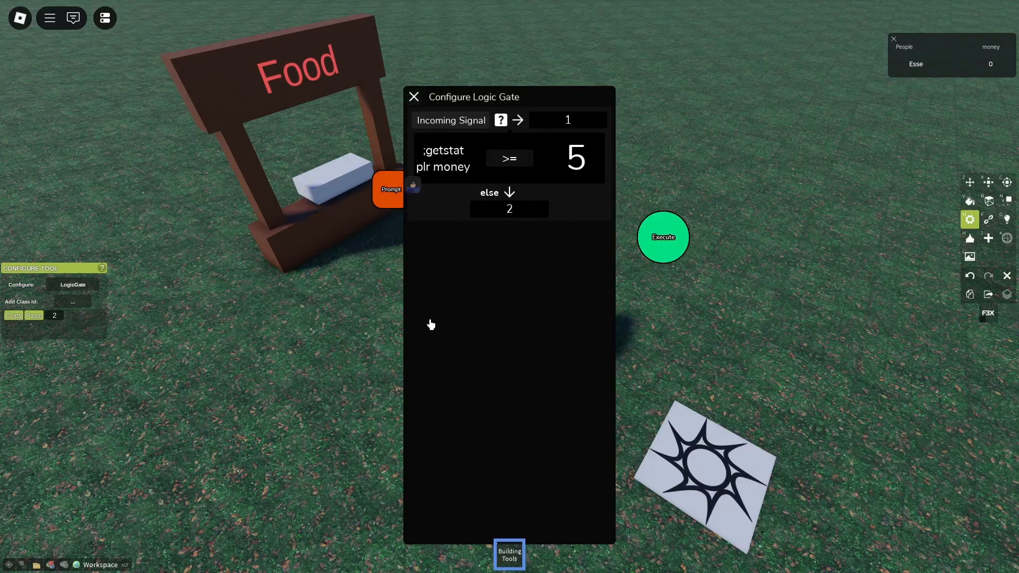
{"action": "mouse_move", "coordinate": [509, 196]}
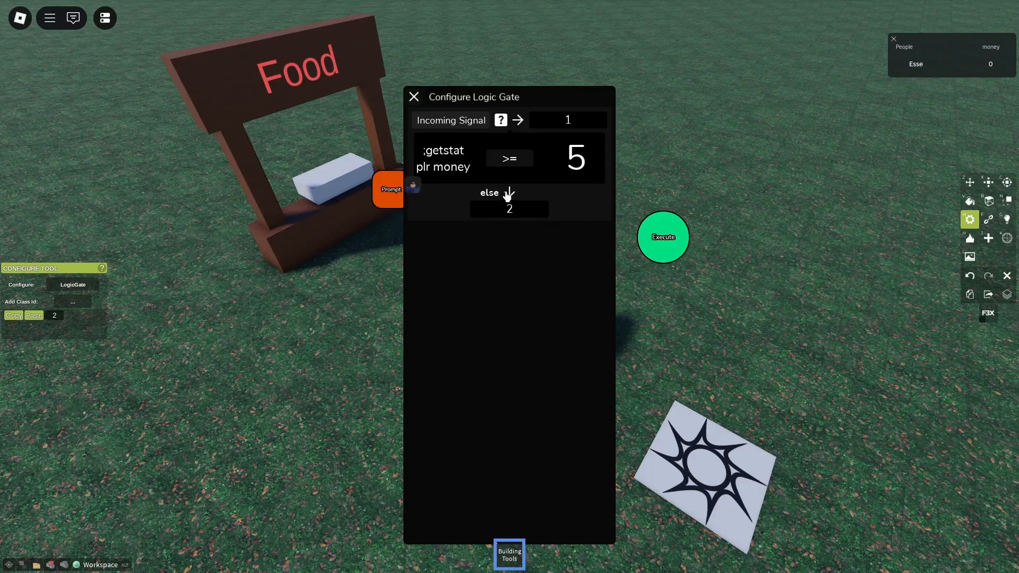
{"action": "left_click", "coordinate": [509, 159]}
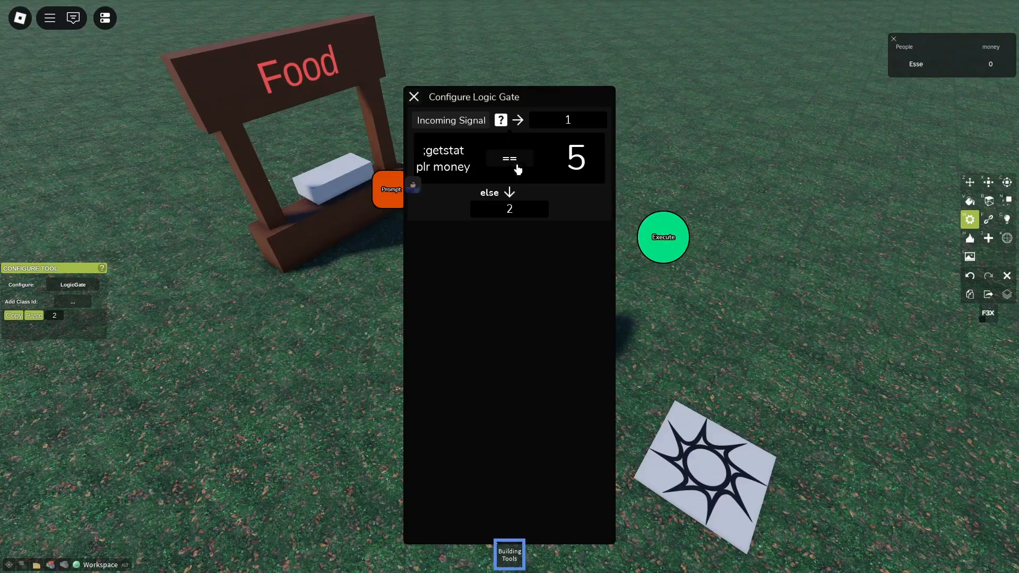
{"action": "left_click", "coordinate": [509, 158]}
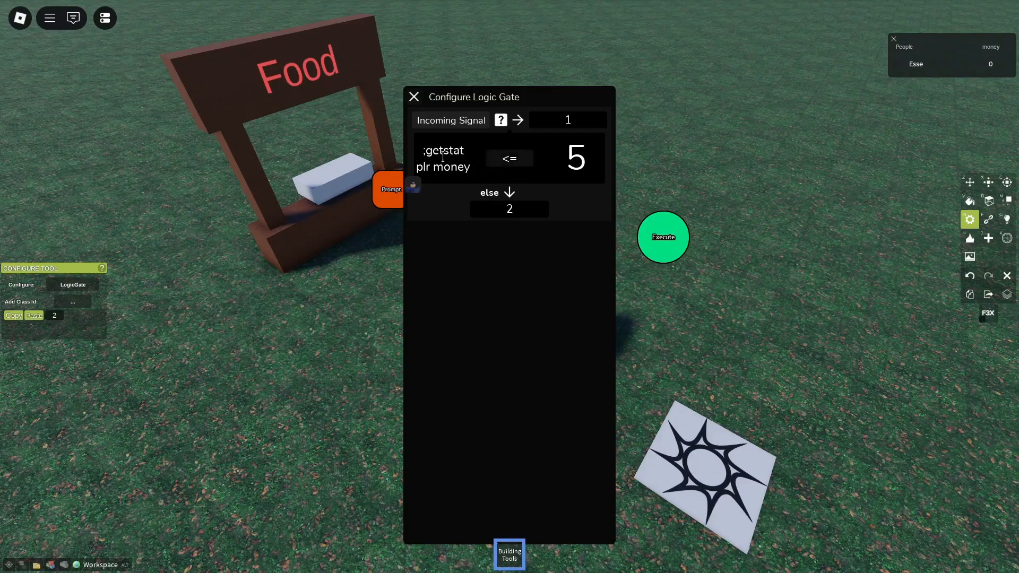
{"action": "left_click", "coordinate": [509, 159]}
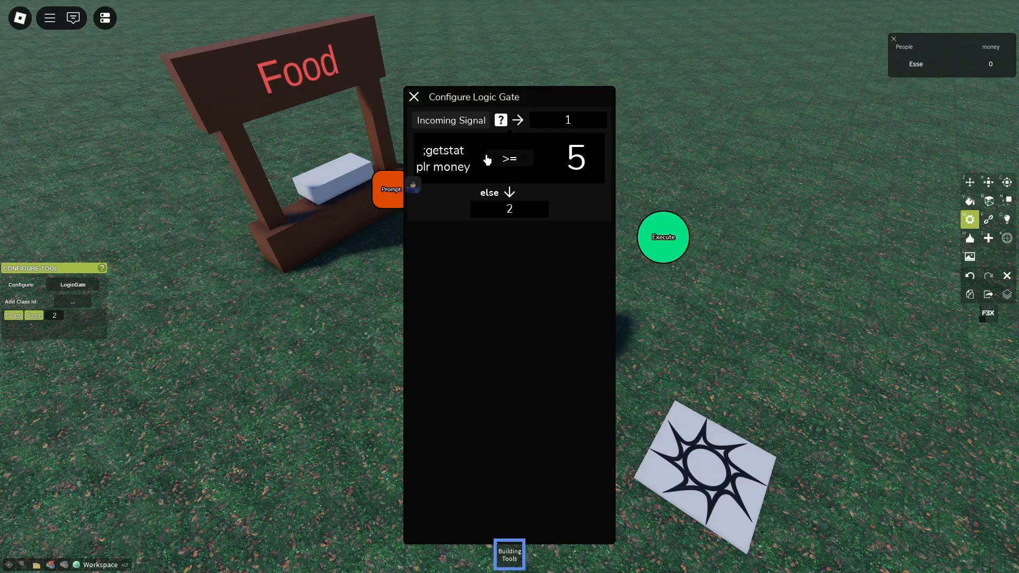
{"action": "left_click", "coordinate": [566, 120]}
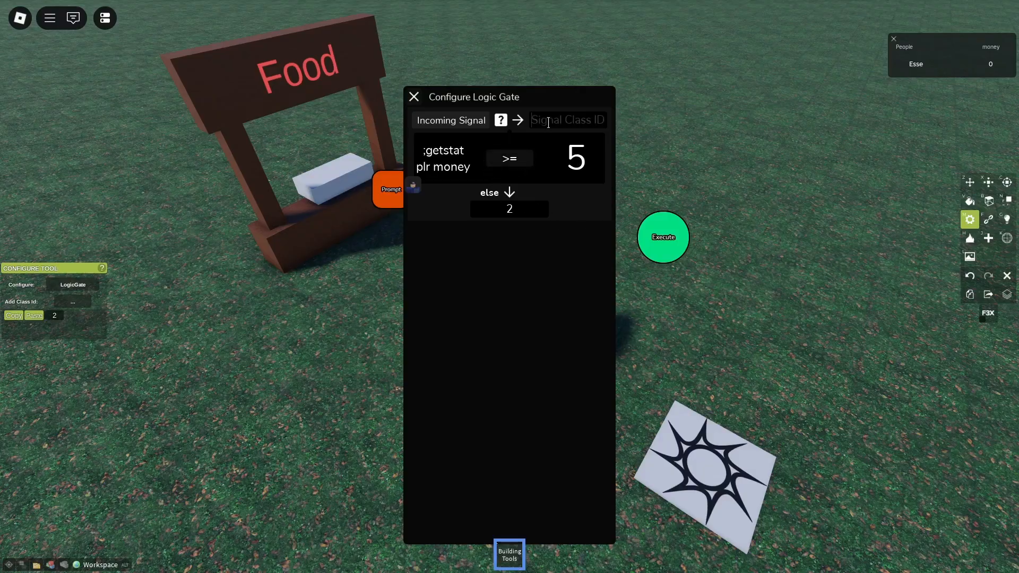
{"action": "type", "text": "3"}
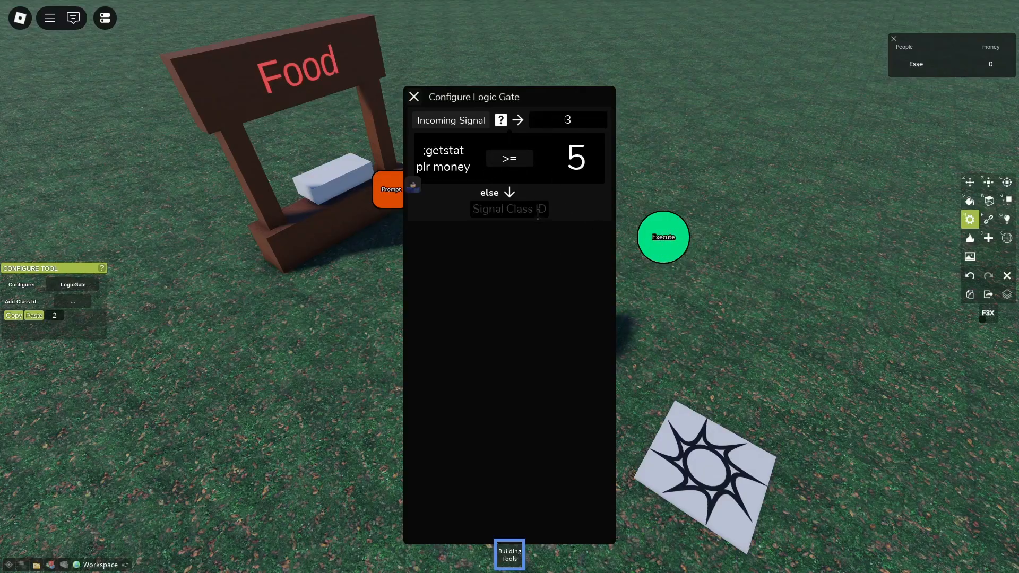
{"action": "type", "text": "4"}
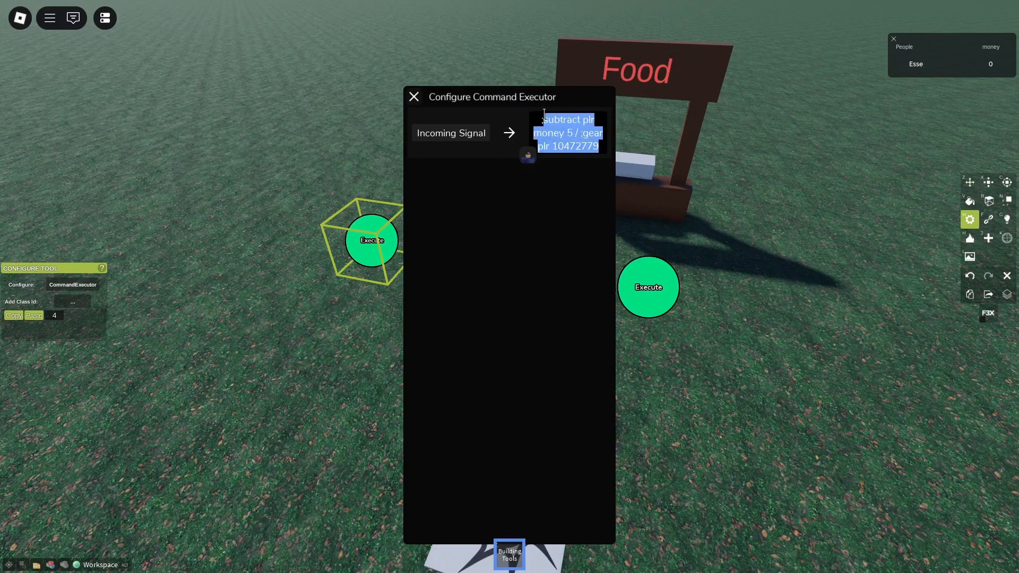
- Set the second executor's command to ';notice plr You don't have enough money!' and close
{"action": "type", "text": ";notice"}
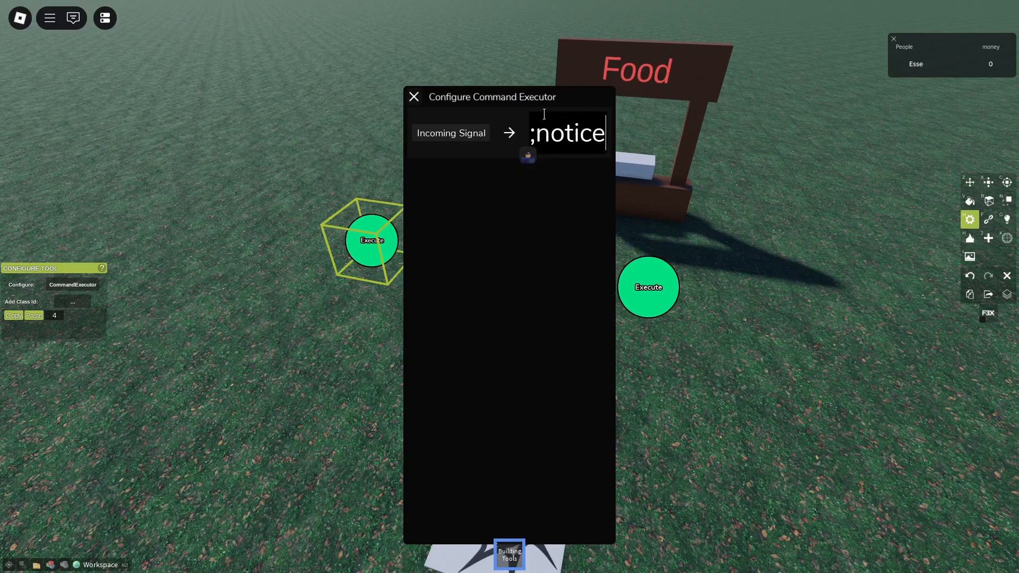
{"action": "type", "text": "plr You"}
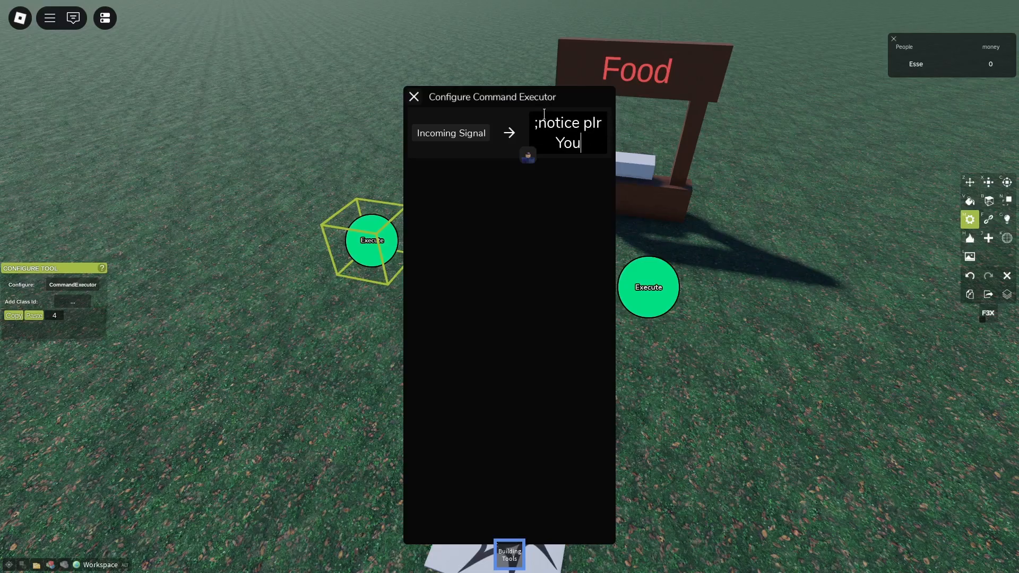
{"action": "type", "text": "don't have enough money!"}
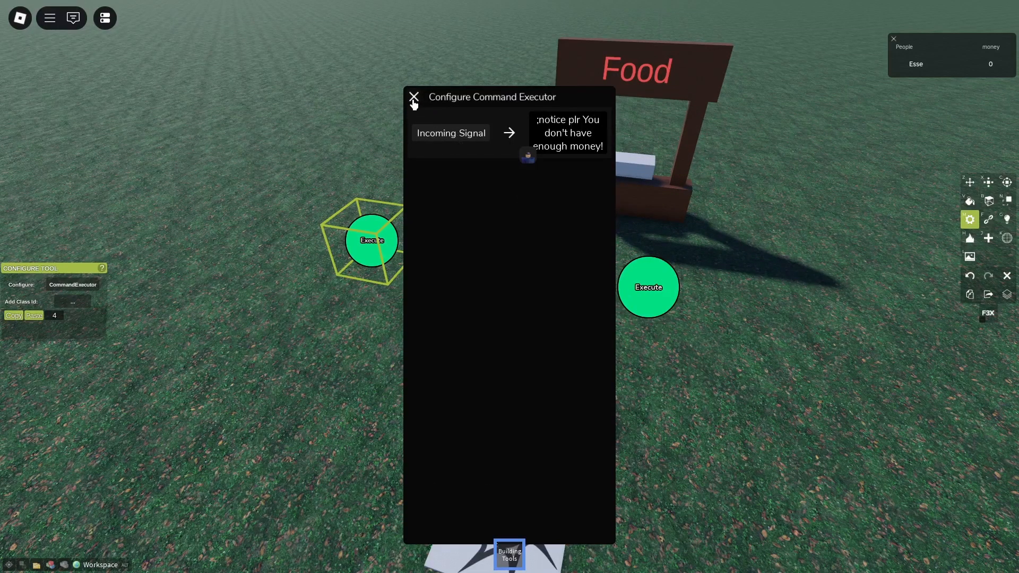
{"action": "left_click", "coordinate": [413, 96]}
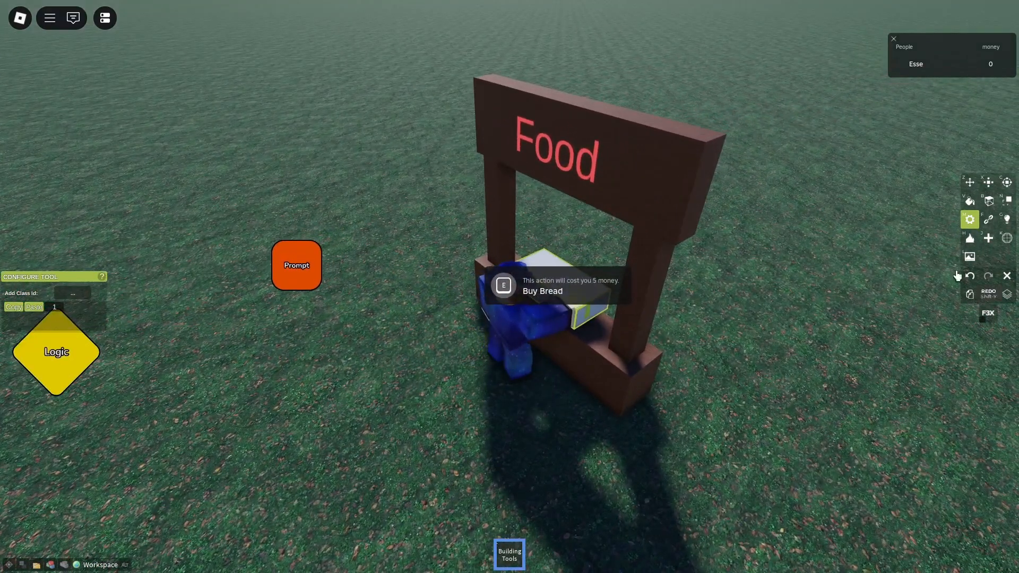
{"action": "left_click", "coordinate": [988, 200]}
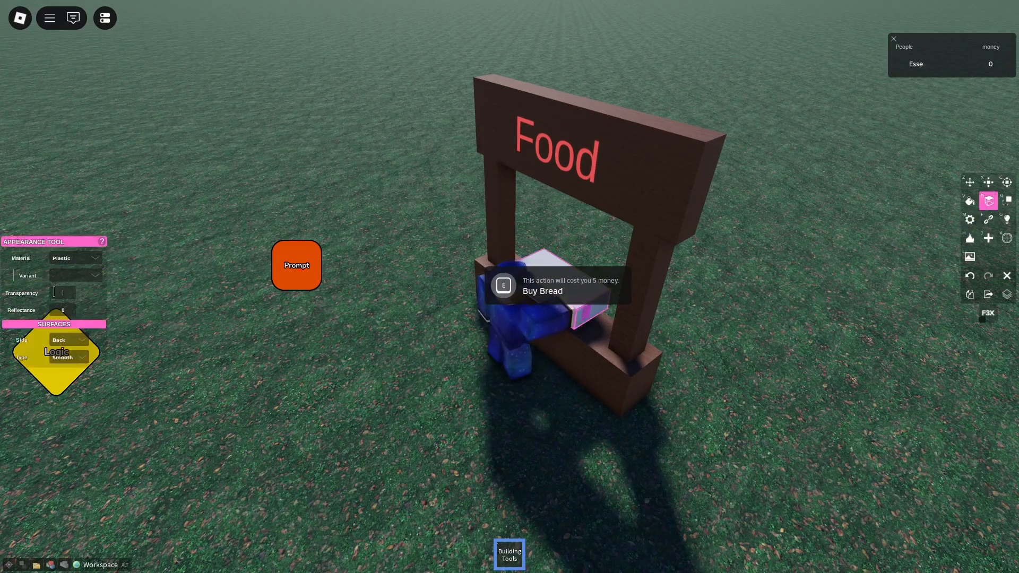
{"action": "left_click", "coordinate": [969, 182]}
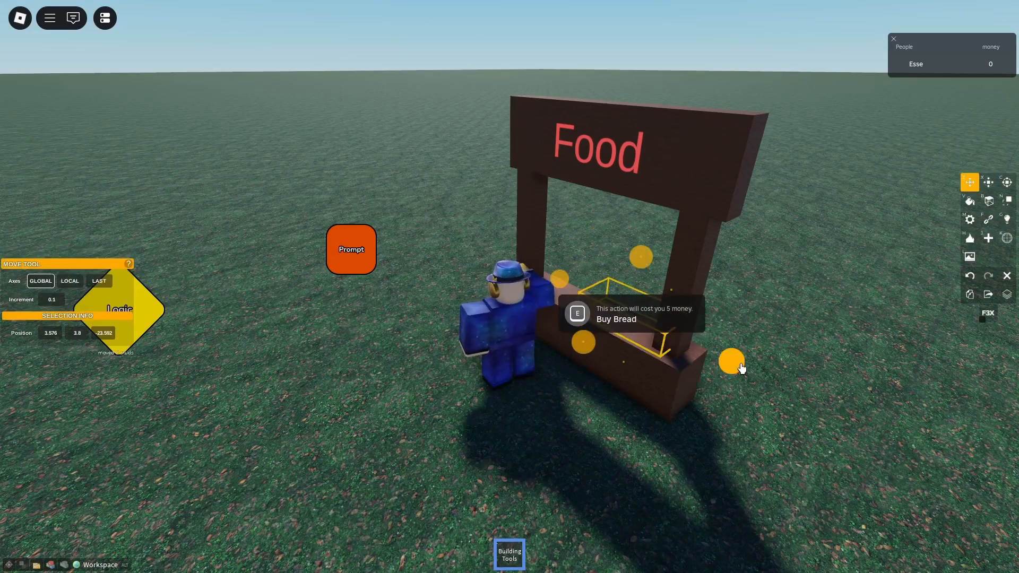
{"action": "left_click", "coordinate": [1006, 201]}
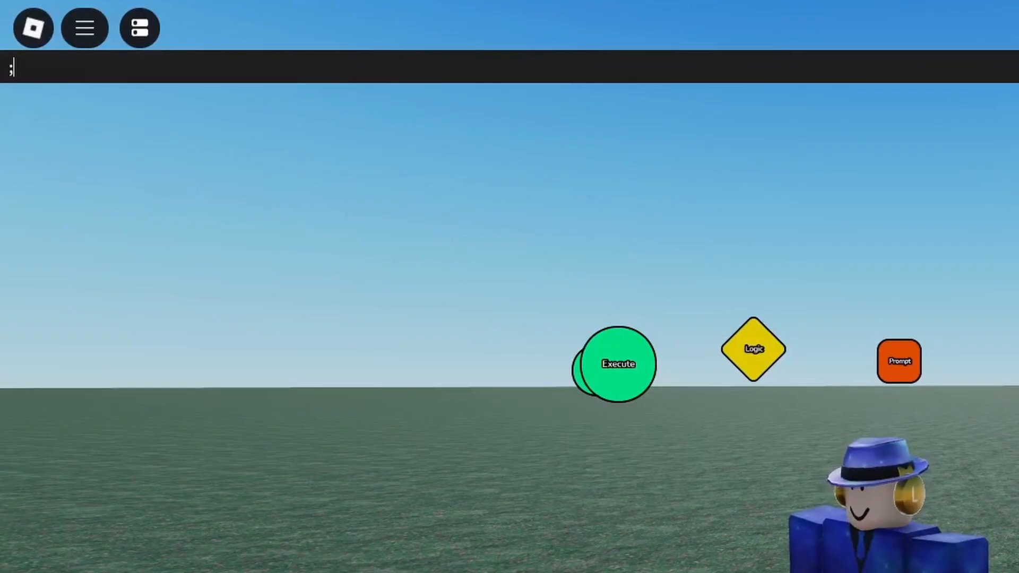
- Type the admin command ';add me money' in the command bar
{"action": "type", "text": ";add m"}
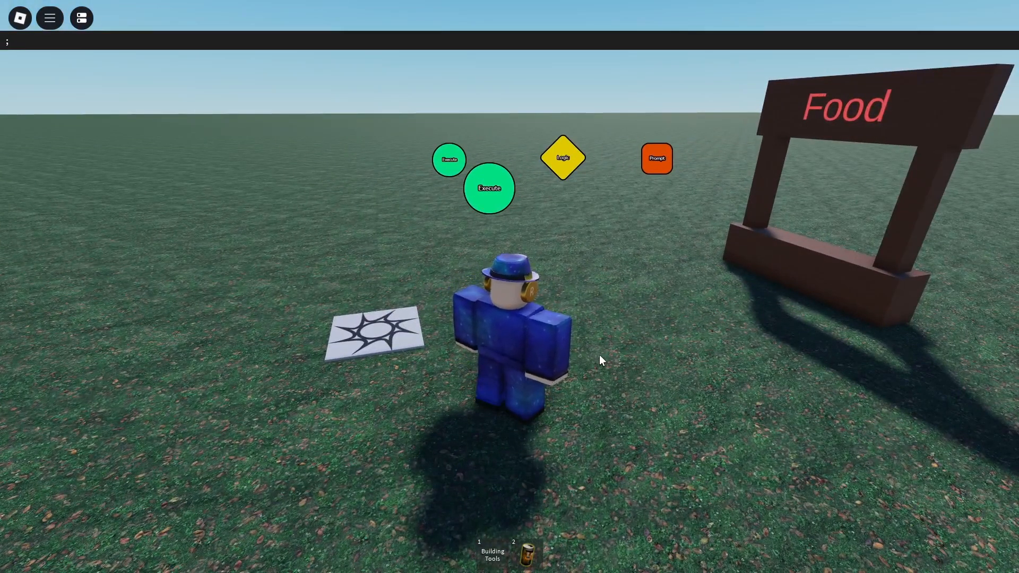
{"action": "type", "text": "add me money"}
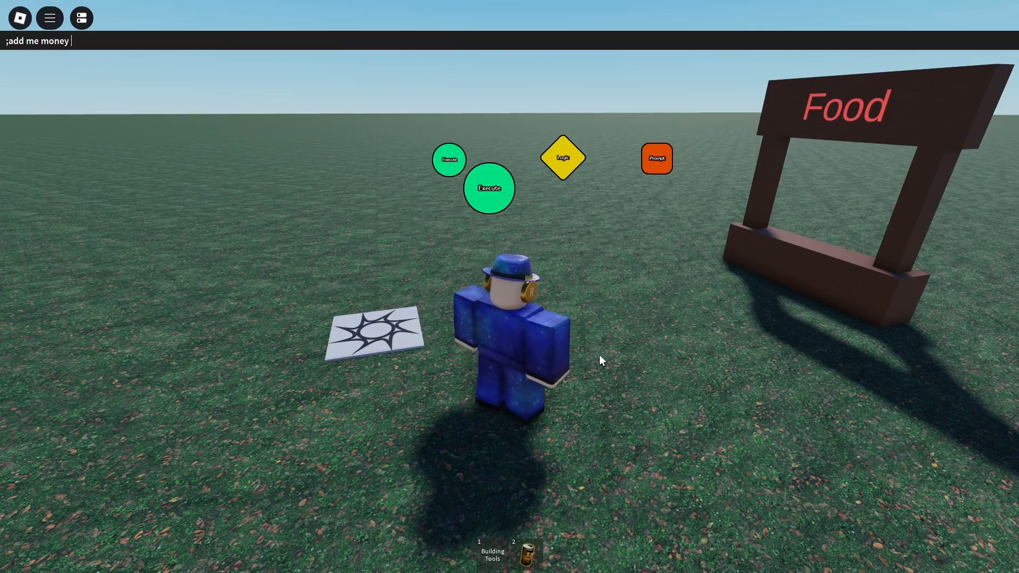